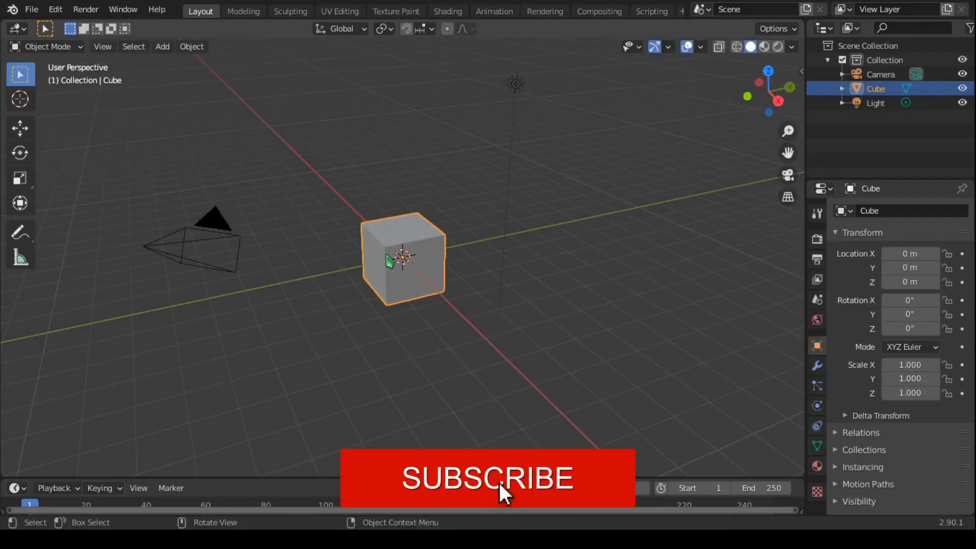
Delete the default cube, leaving only the camera and light
click(487, 478)
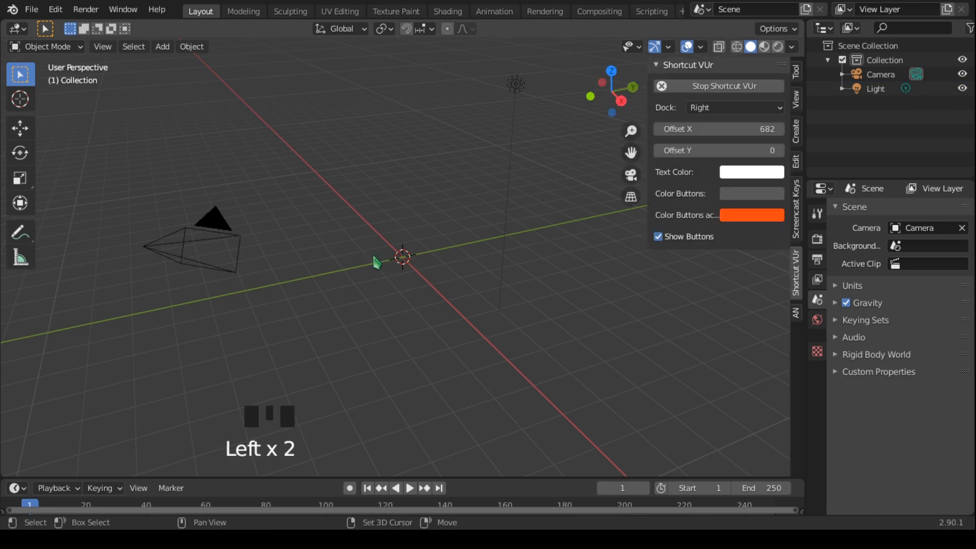
Add a cylinder at the origin and stretch it along Z to about 1.45
key(shift+a)
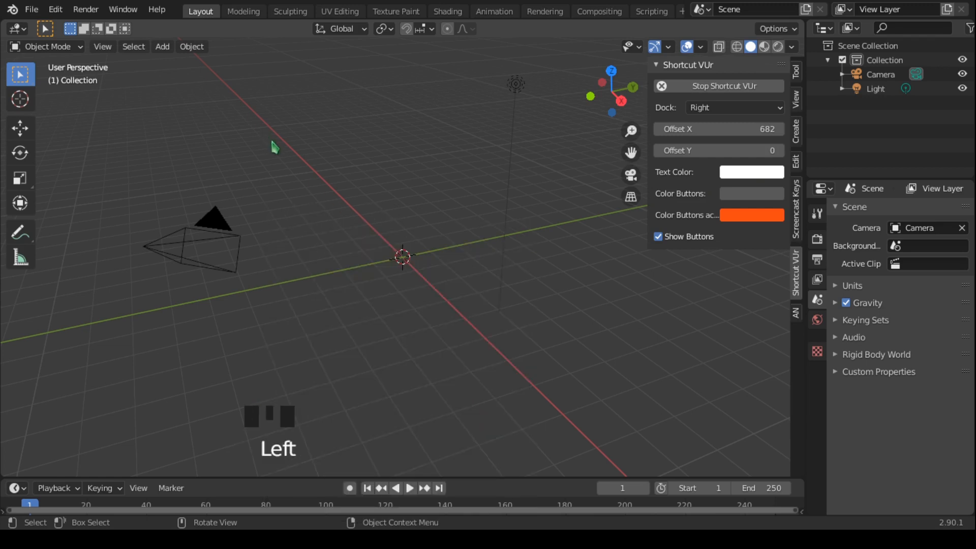
click(162, 46)
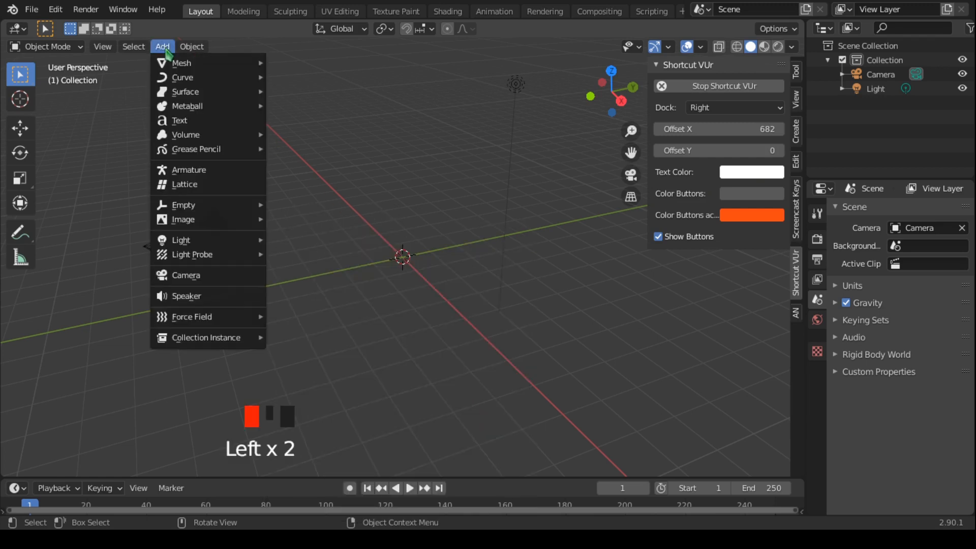
mouse_move(181, 62)
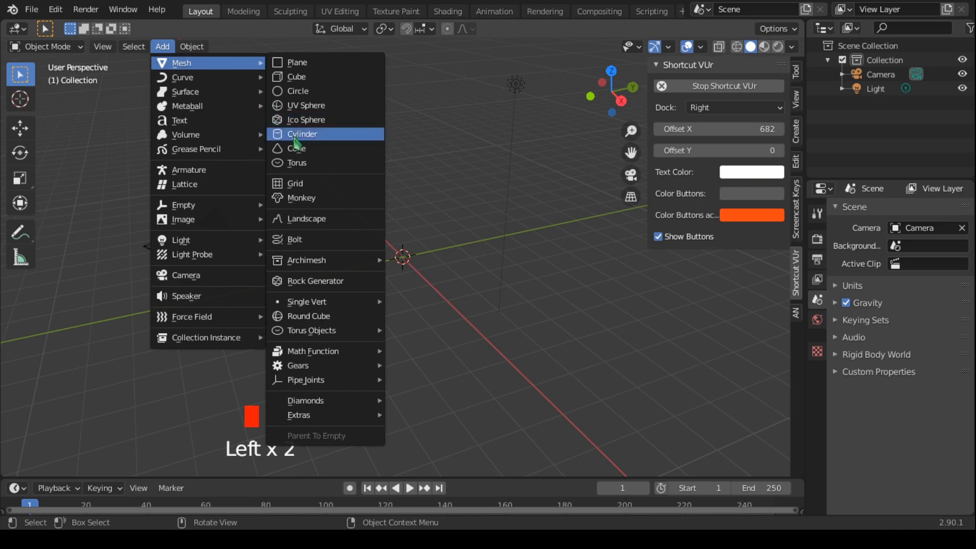
click(302, 134)
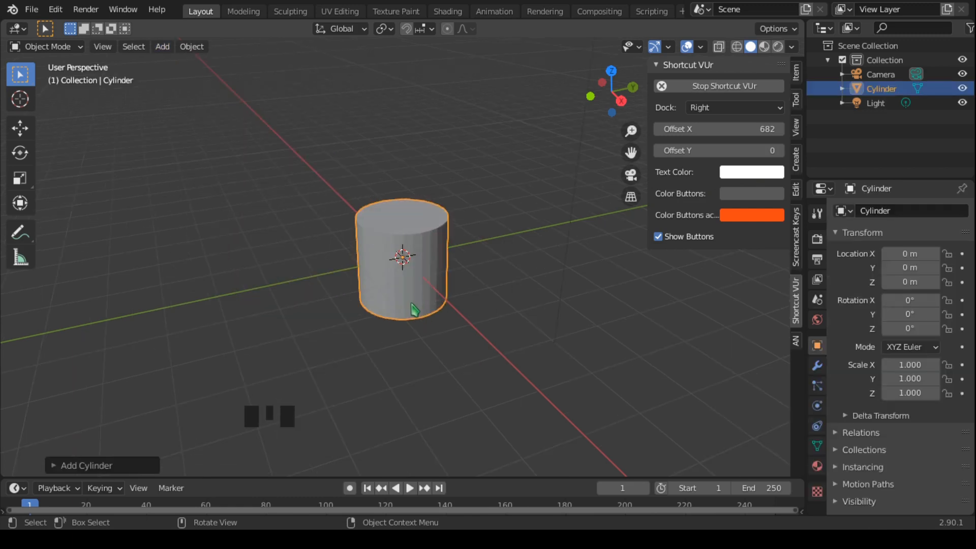
key(s)
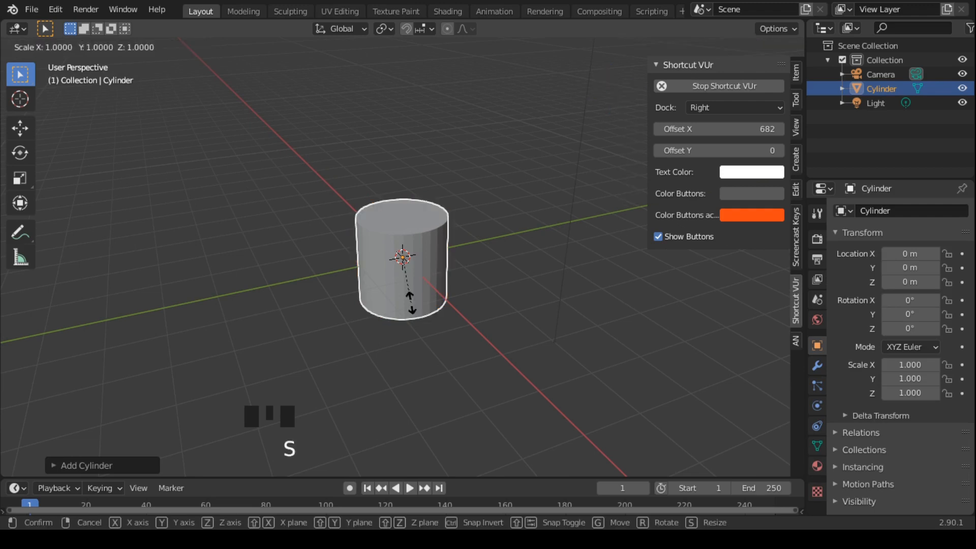
key(z)
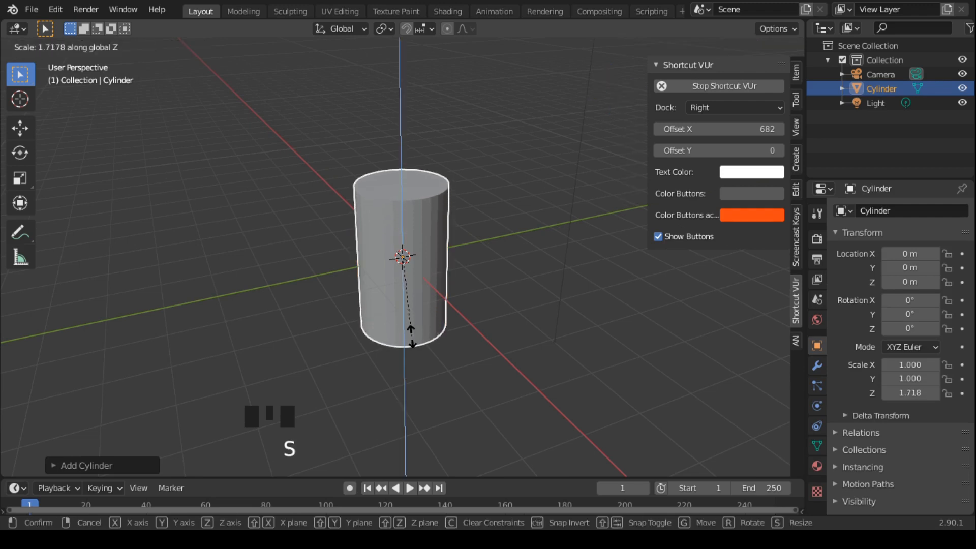
click(401, 258)
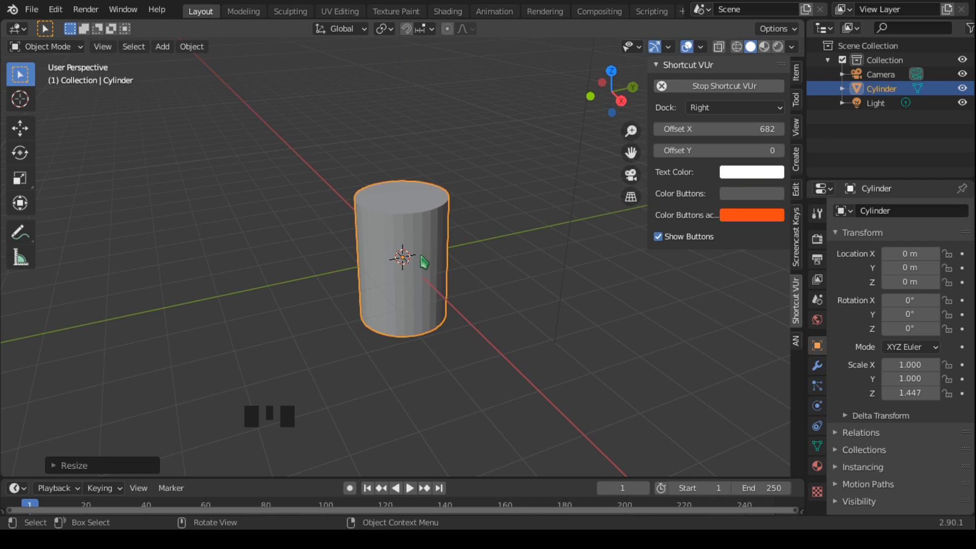
Enter Edit Mode in face select and select only the cylinder's top face
key(Tab)
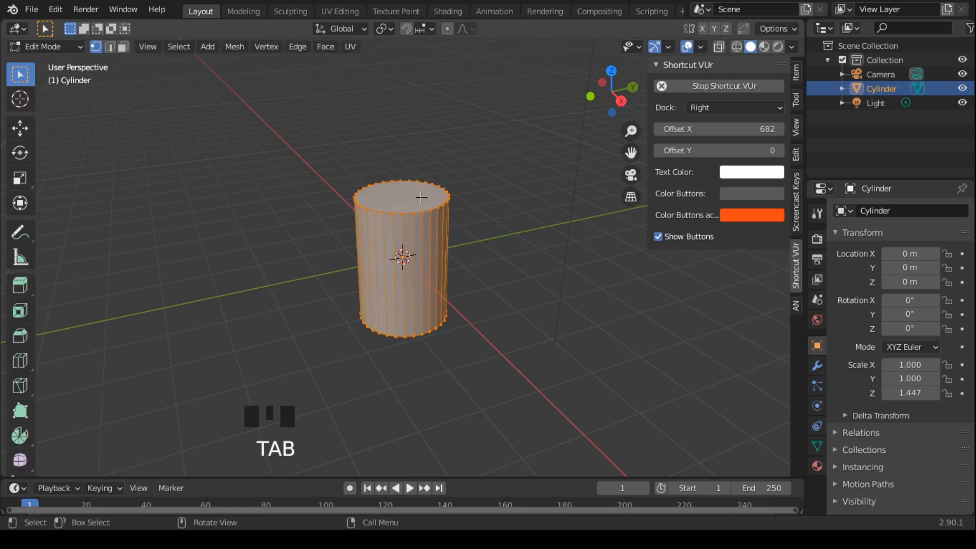
mouse_move(416, 199)
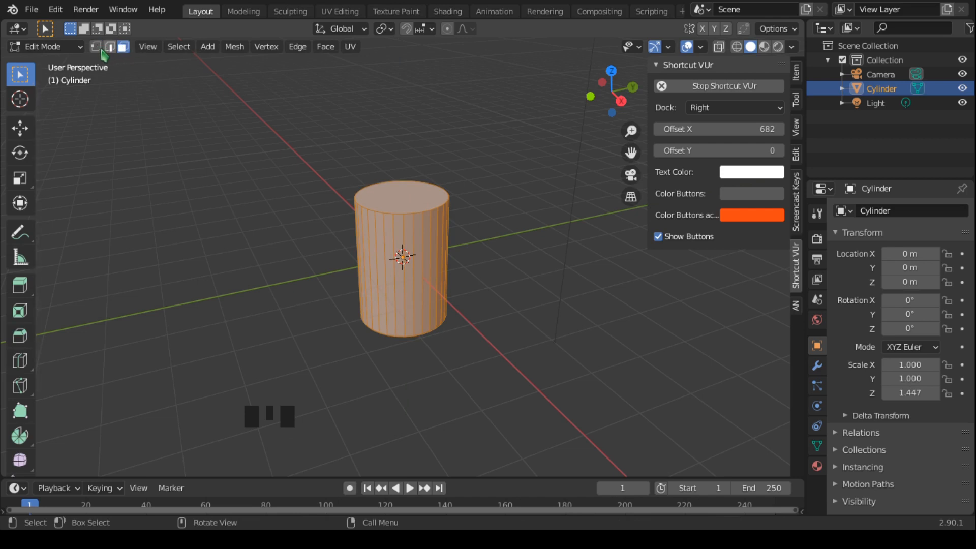
mouse_move(95, 46)
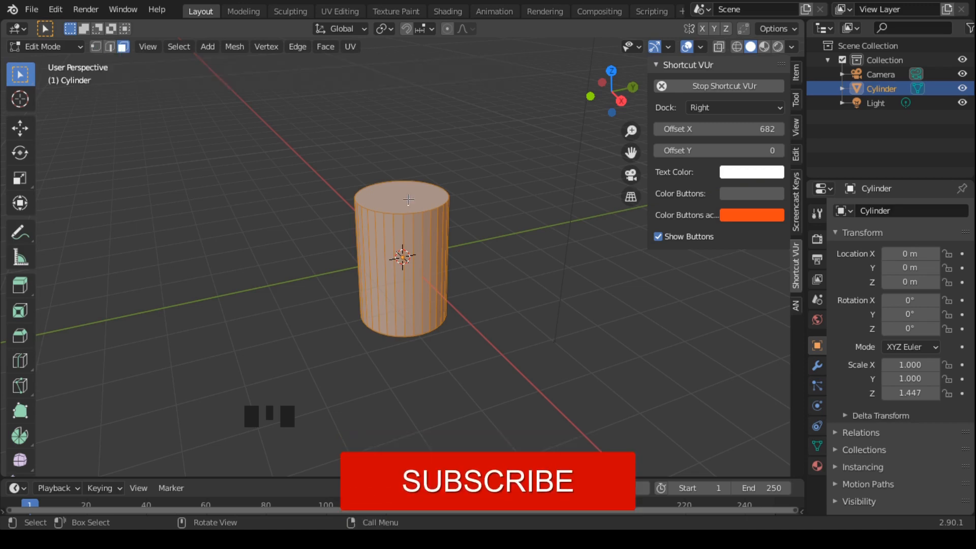
click(517, 262)
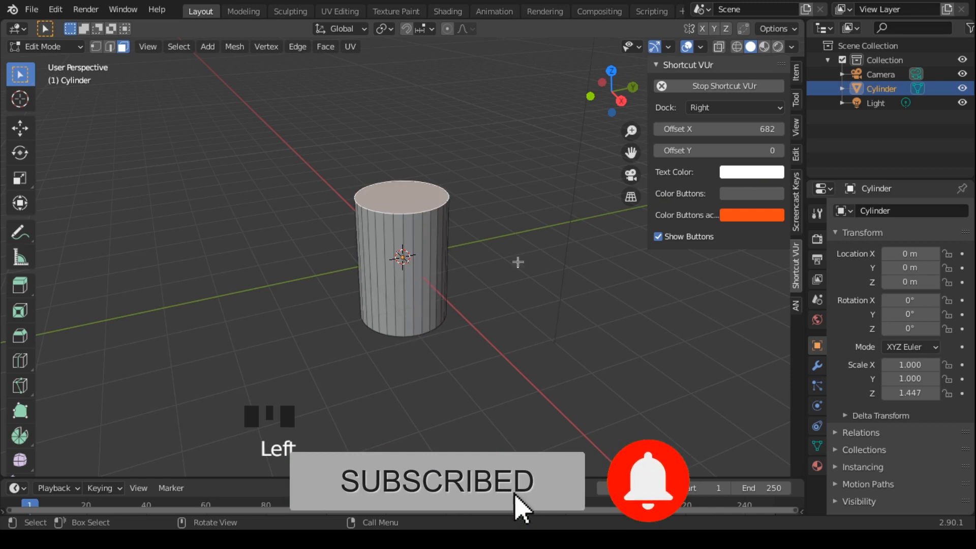
scroll(up, 3)
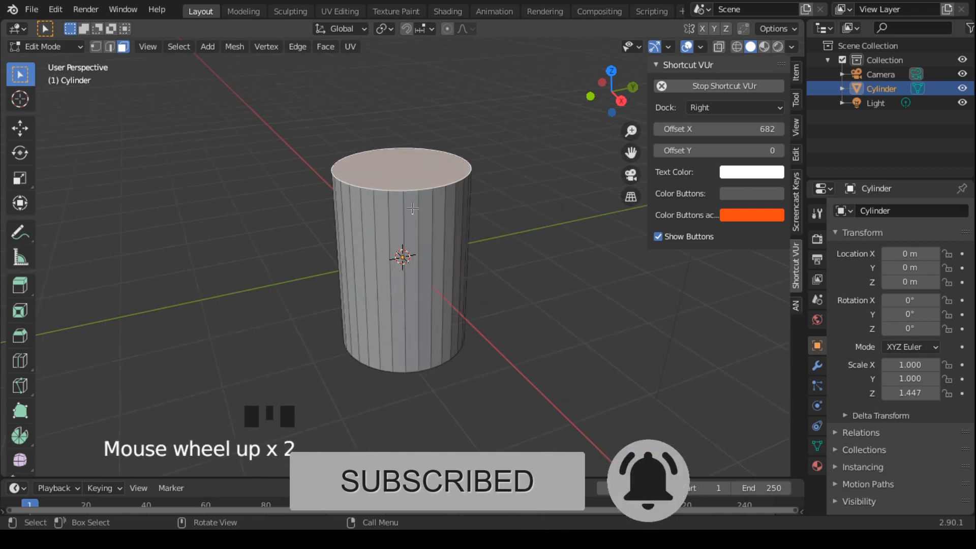
Repeatedly extrude and scale the top face into a shoulder, neck, rim and lid
key(e)
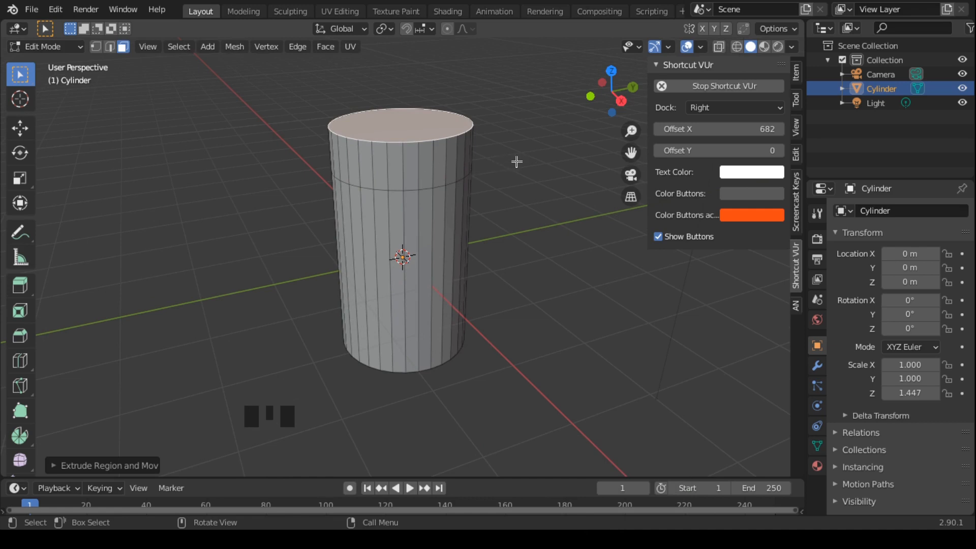
key(e)
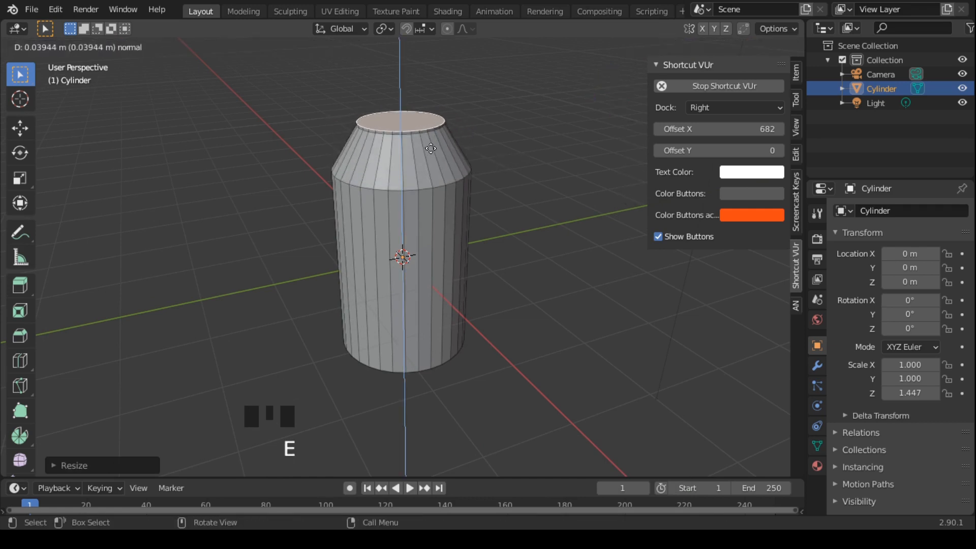
mouse_move(434, 137)
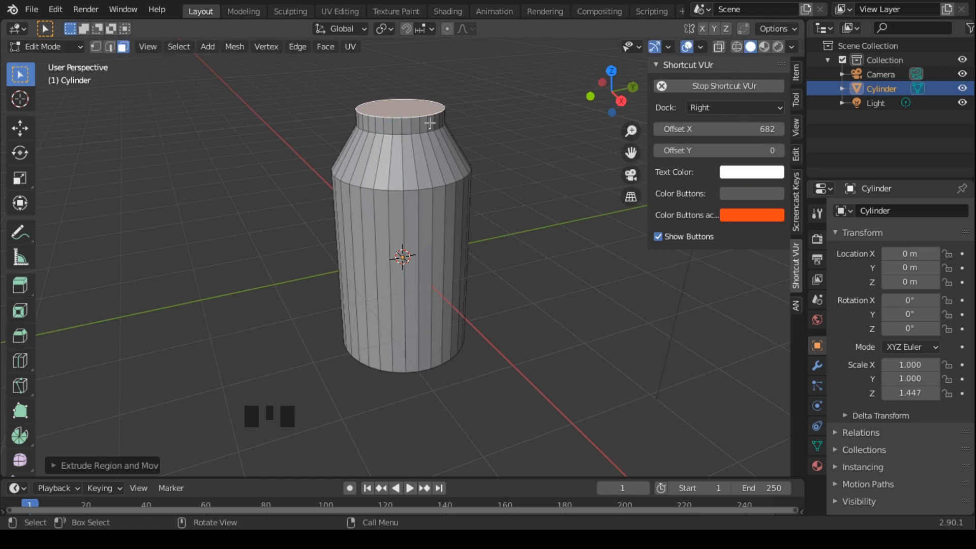
key(e)
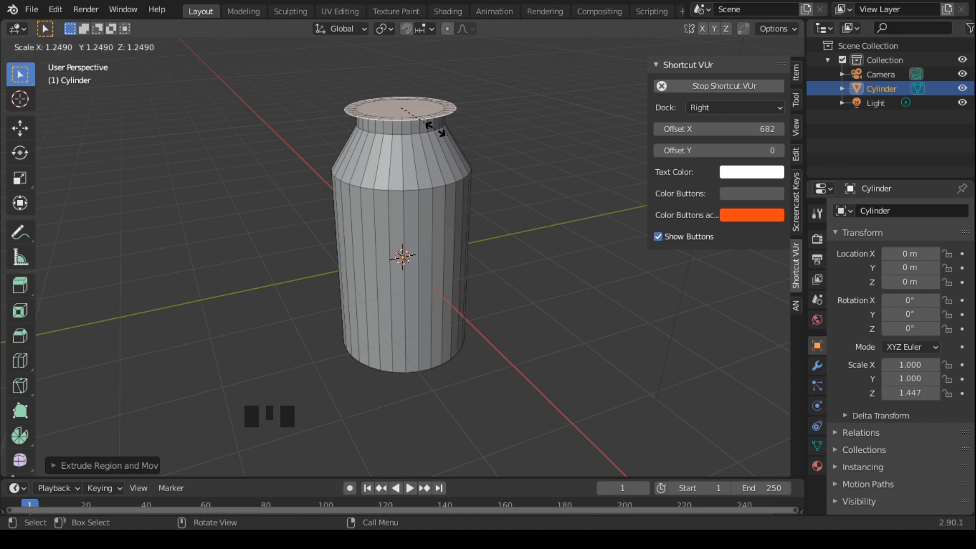
key(Tab)
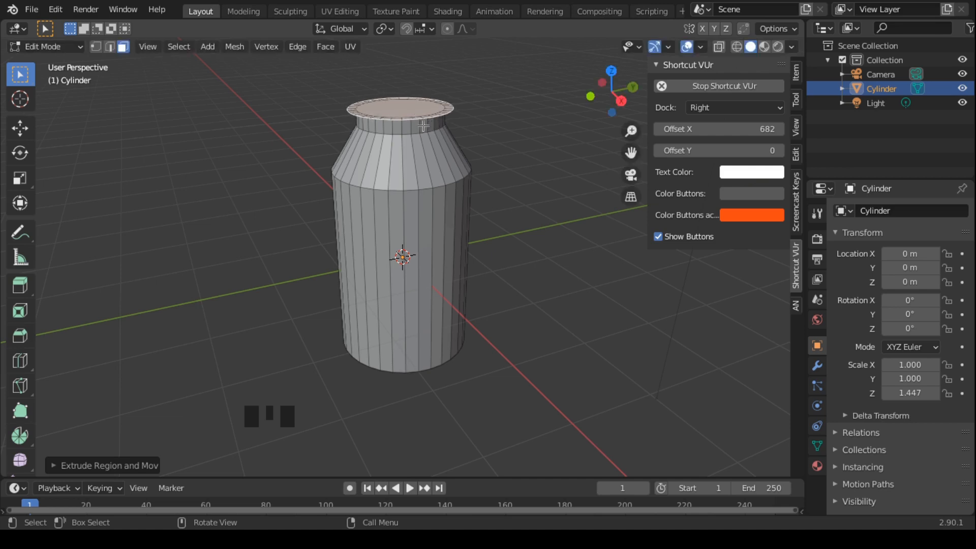
key(e)
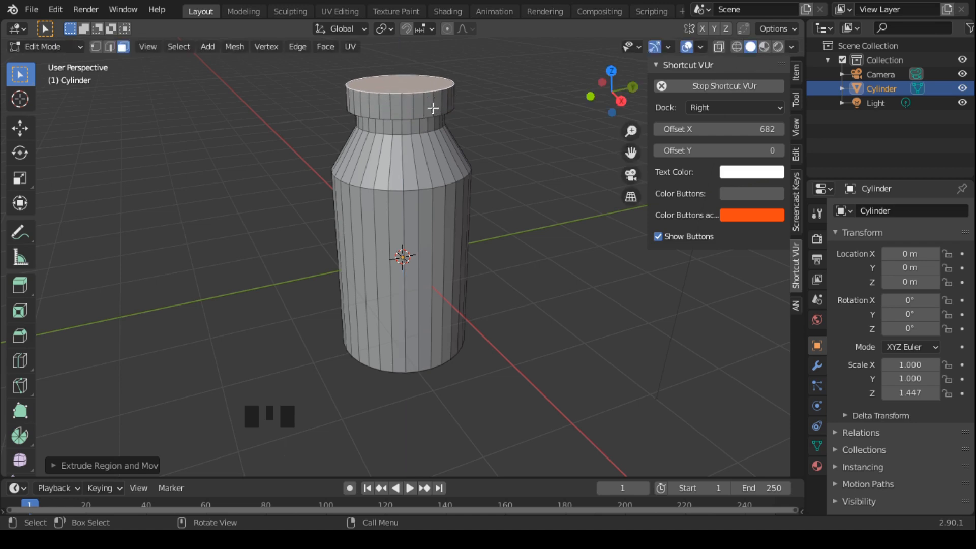
key(e)
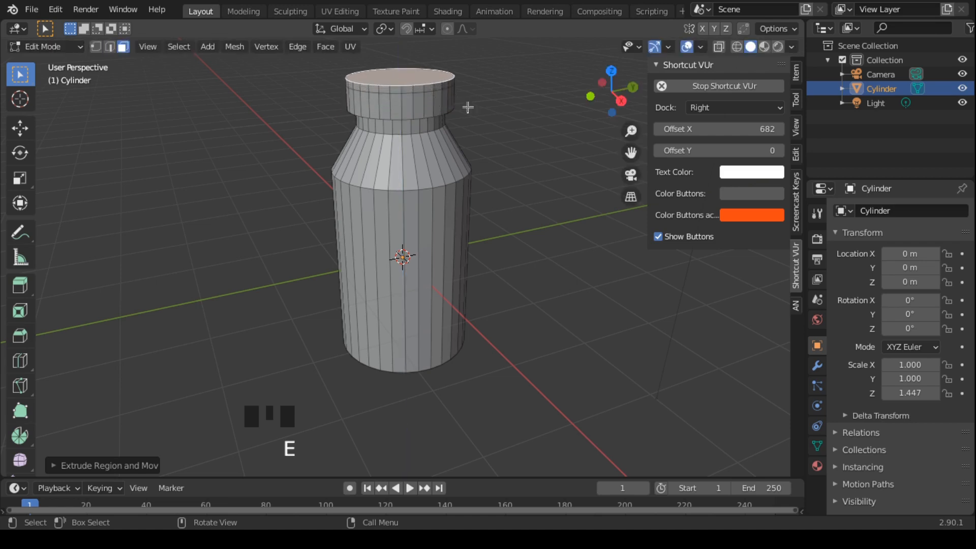
key(s)
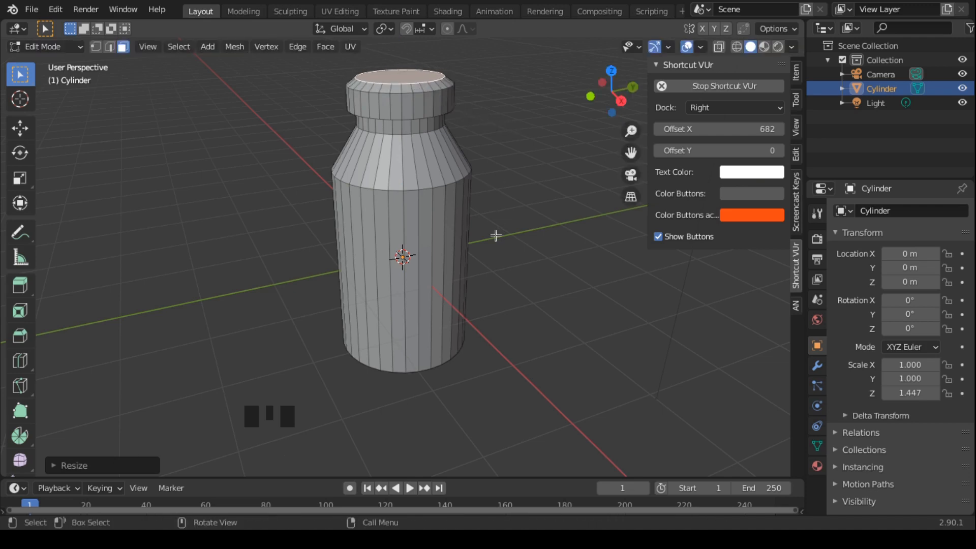
mouse_move(494, 250)
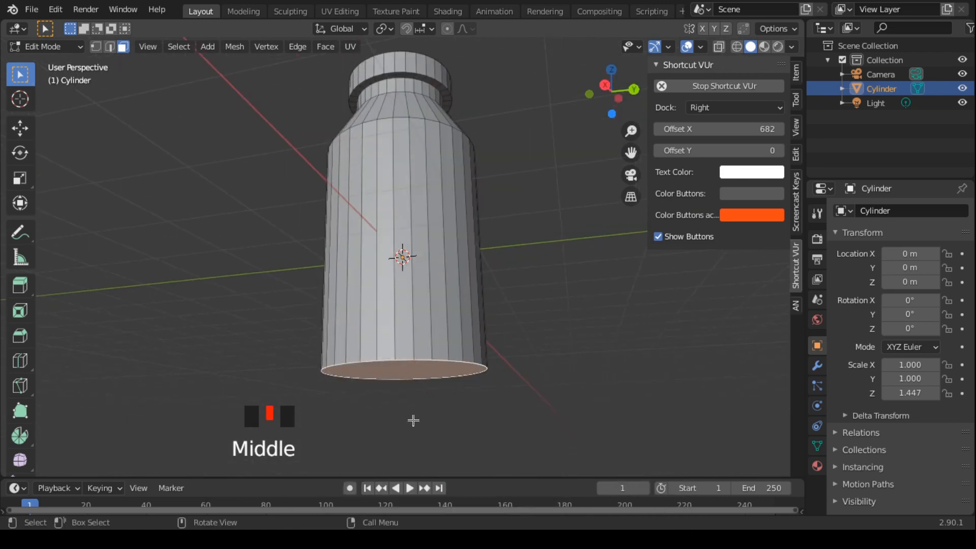
Extrude the bottom face, shrink it into an inner ring, and move it vertically
key(e)
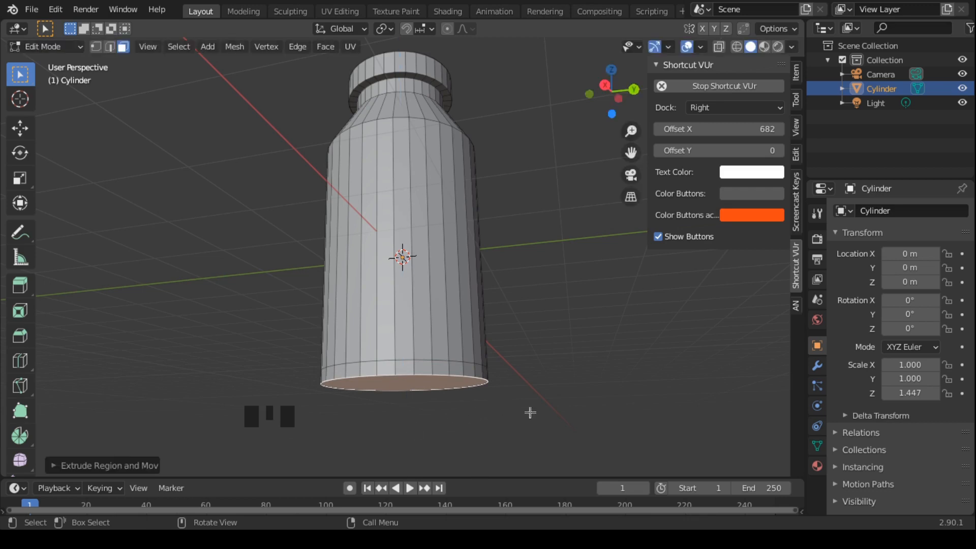
key(s)
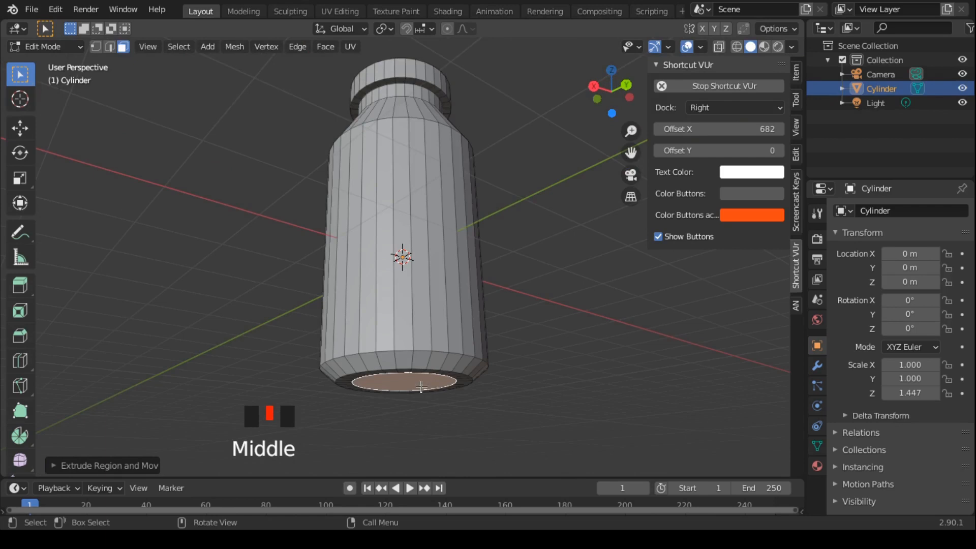
key(g)
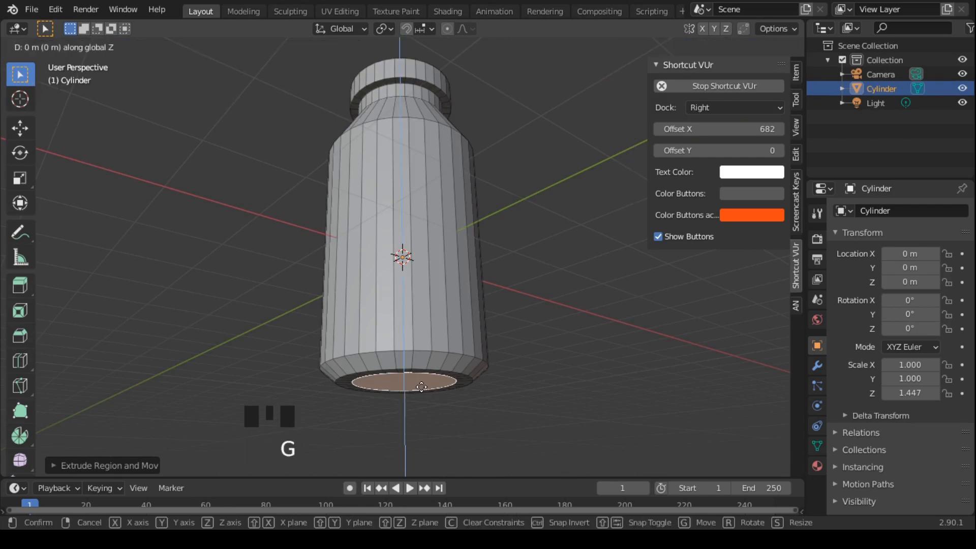
mouse_move(421, 382)
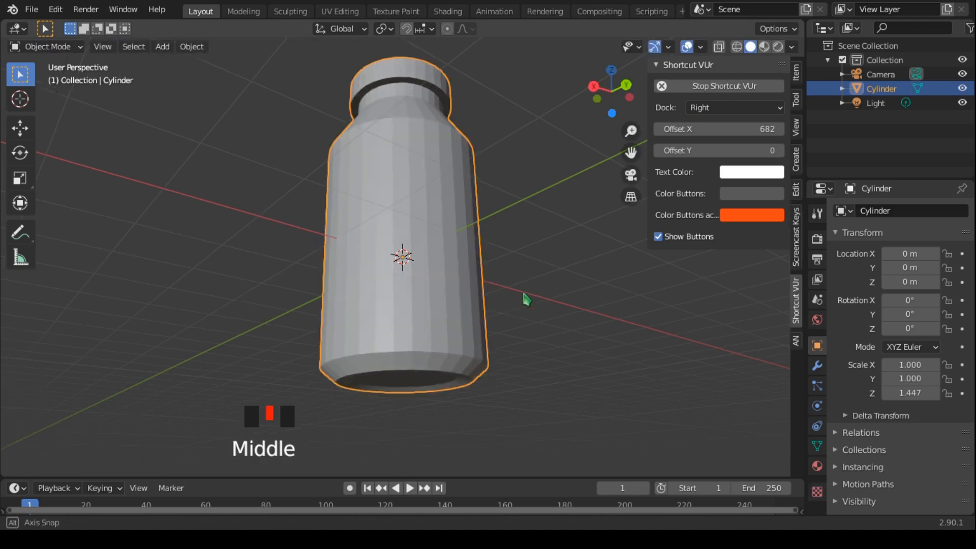
scroll(up, 3)
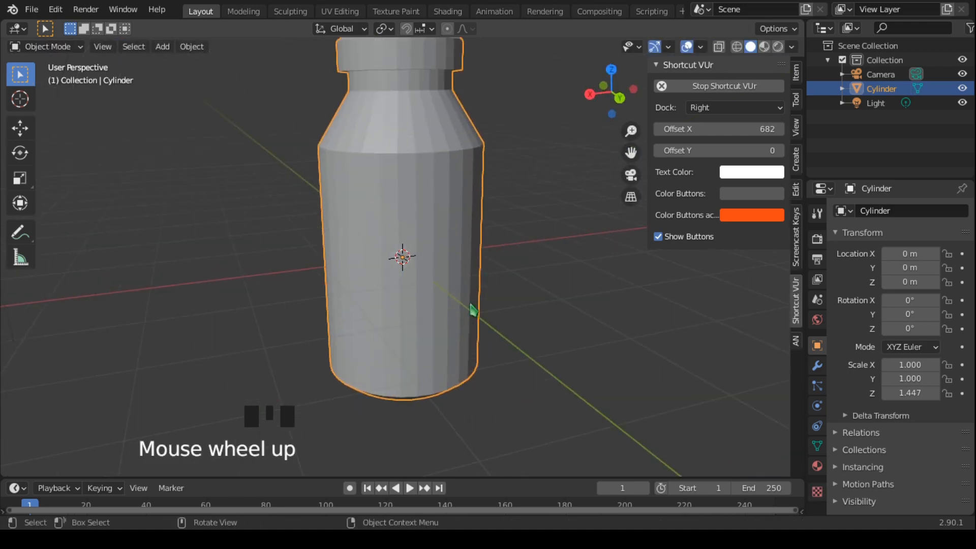
scroll(up, 3)
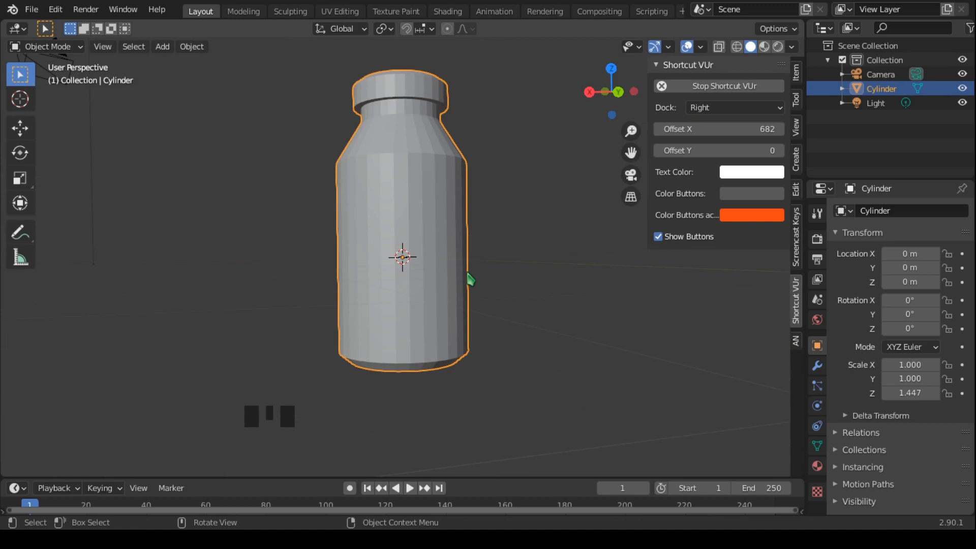
mouse_move(494, 286)
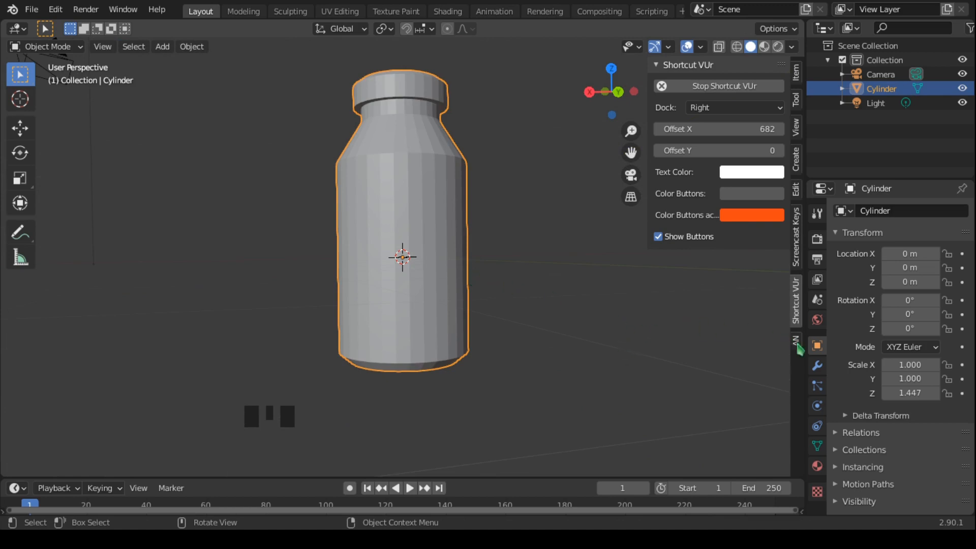
Add a Subdivision Surface modifier to the bottle with viewport level 2
click(817, 366)
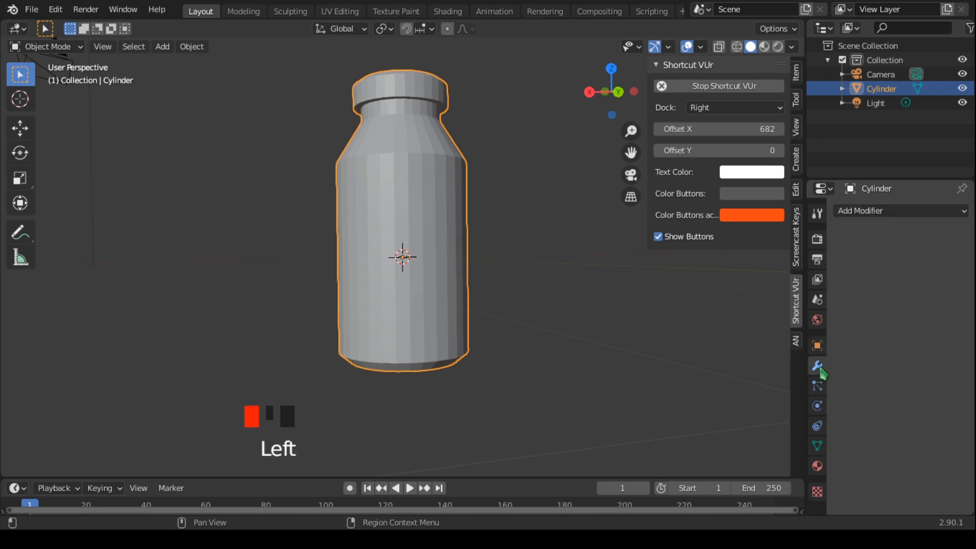
click(895, 210)
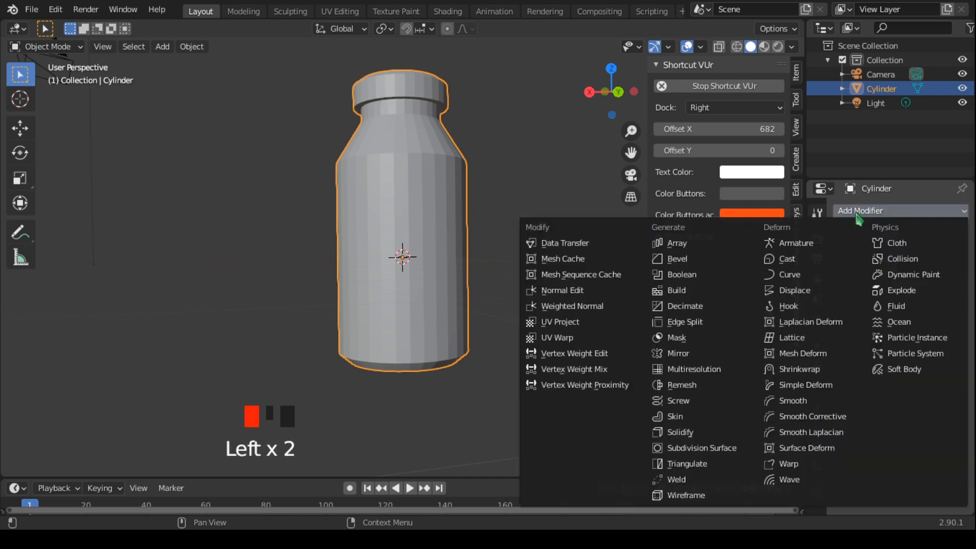
mouse_move(701, 447)
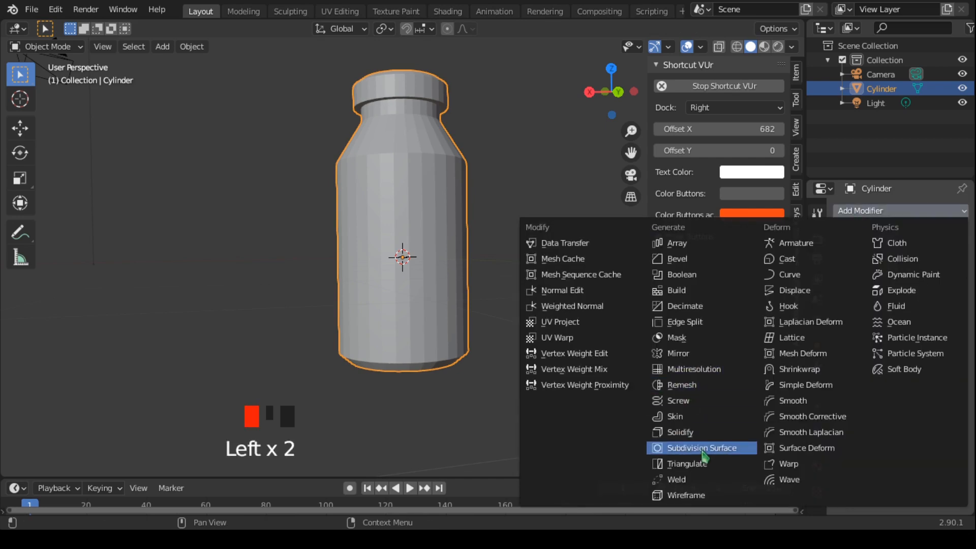
click(696, 447)
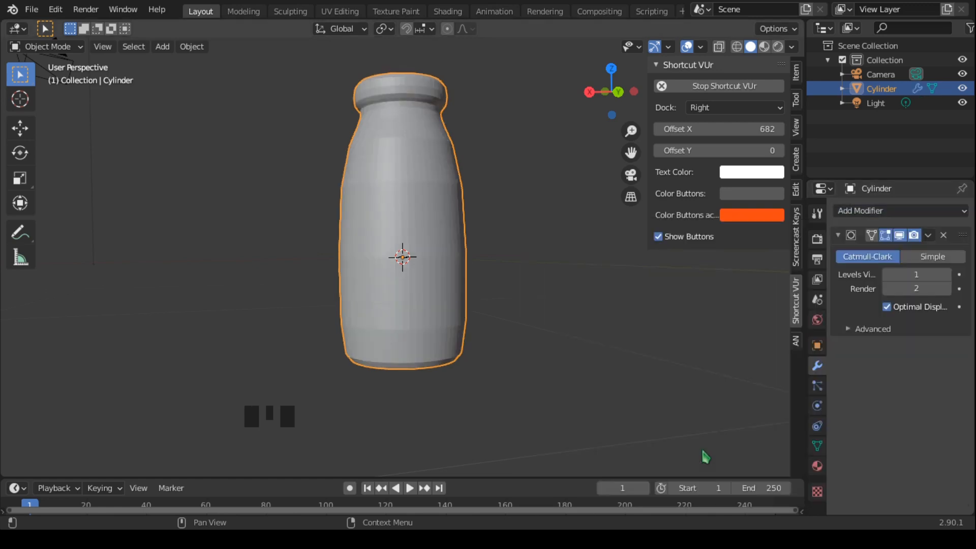
scroll(down, 3)
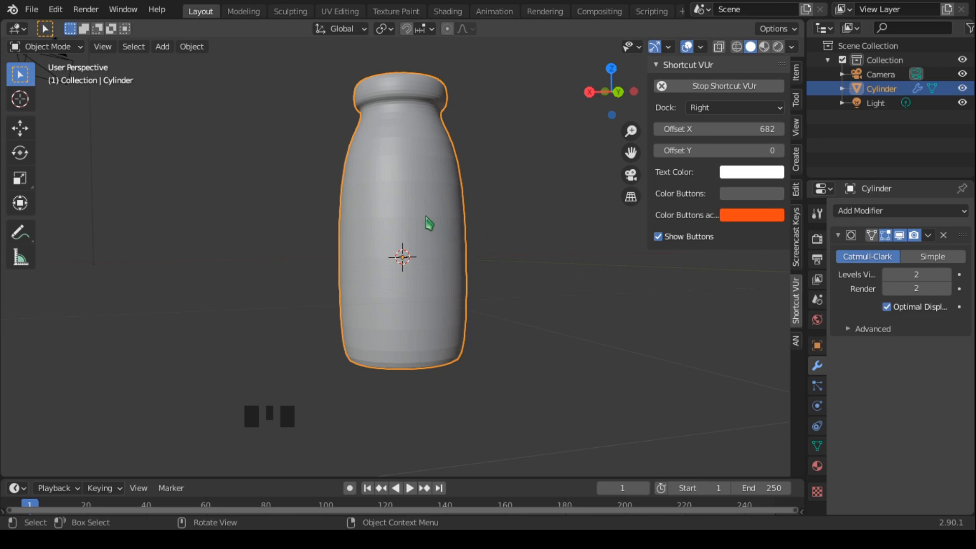
In Edit Mode, add loop cuts near the shoulder, the base and the neck bottom
key(Tab)
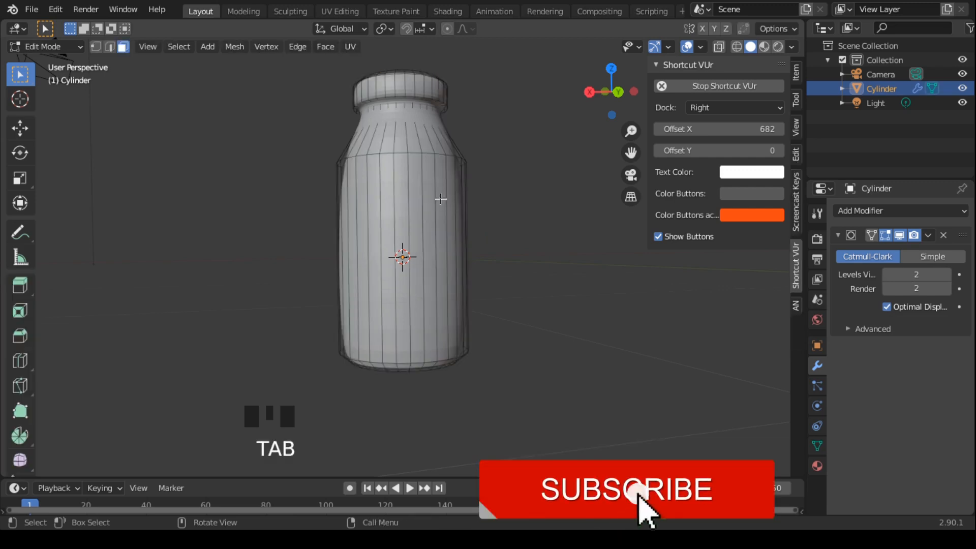
click(625, 488)
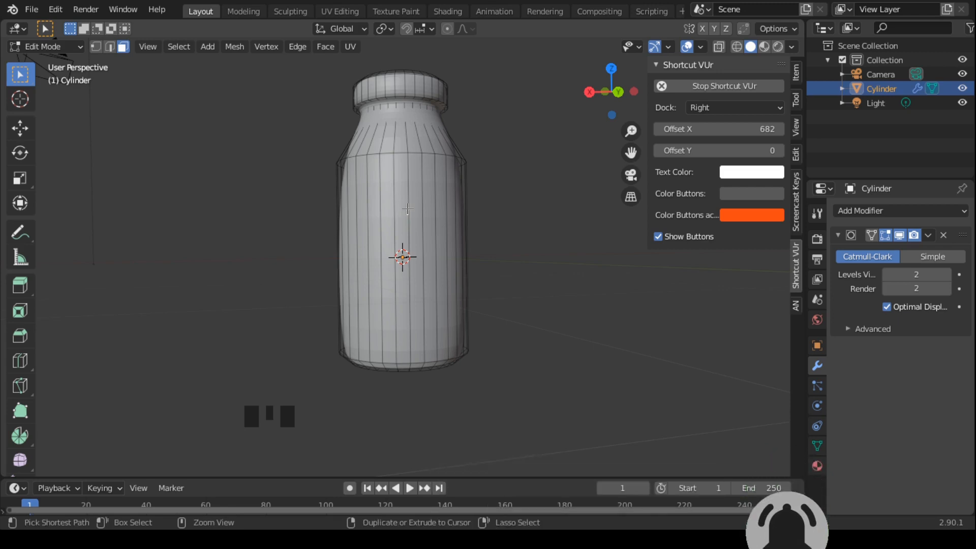
key(ctrl+r)
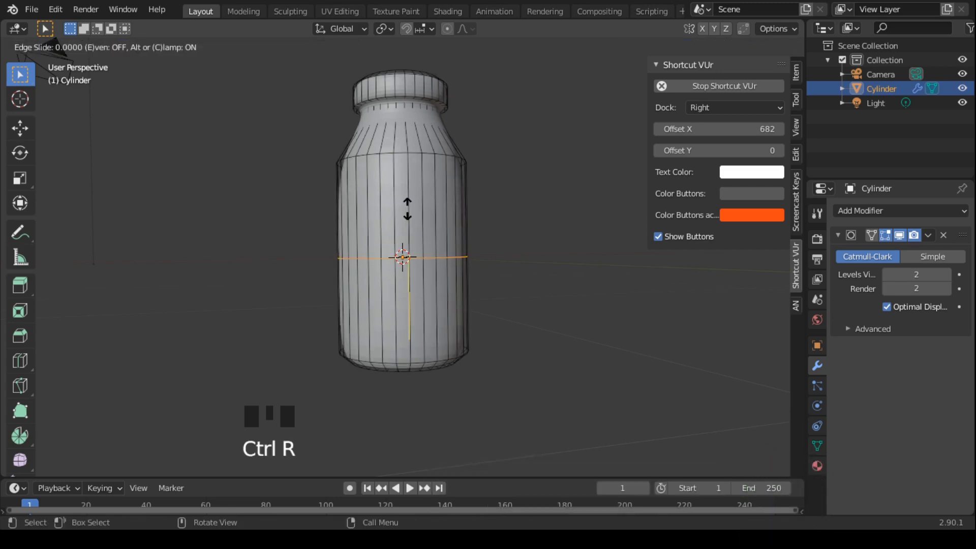
mouse_move(403, 168)
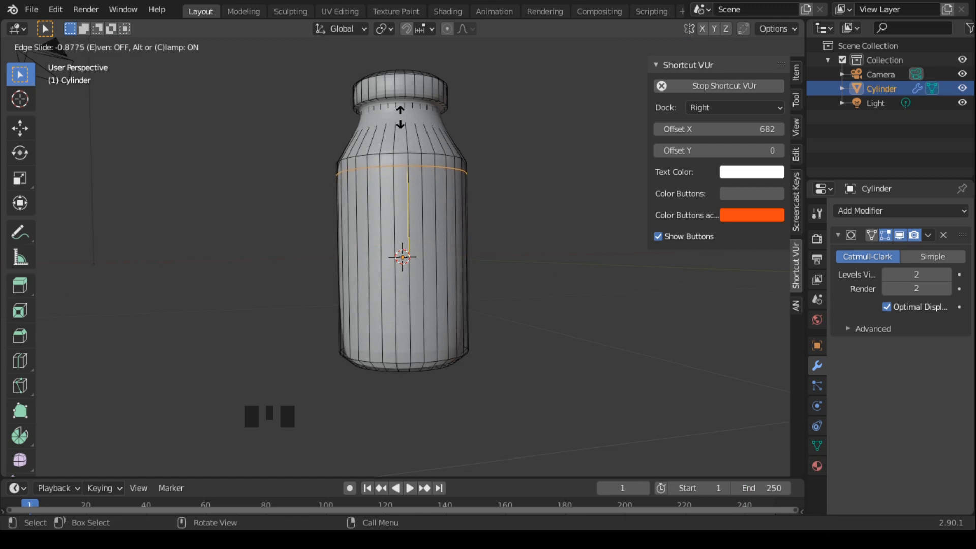
click(410, 299)
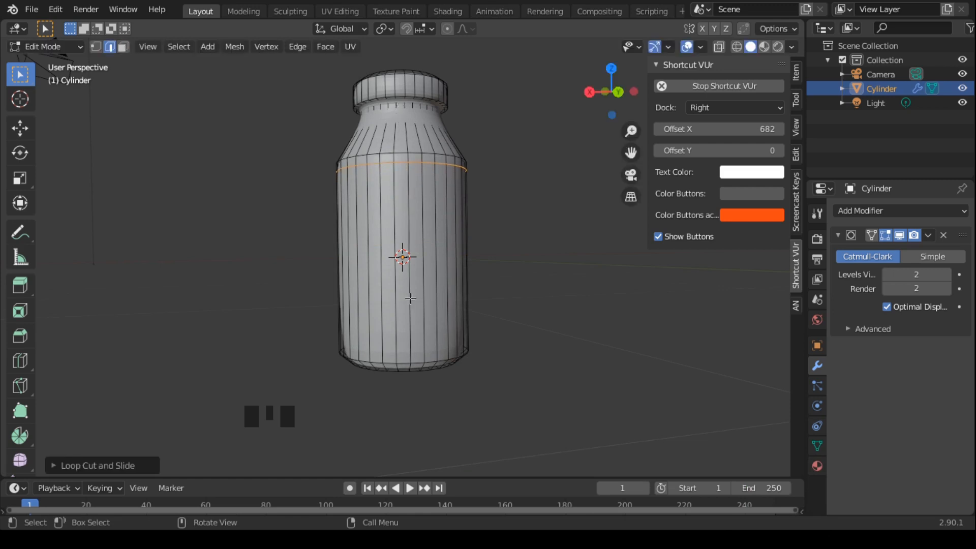
mouse_move(408, 304)
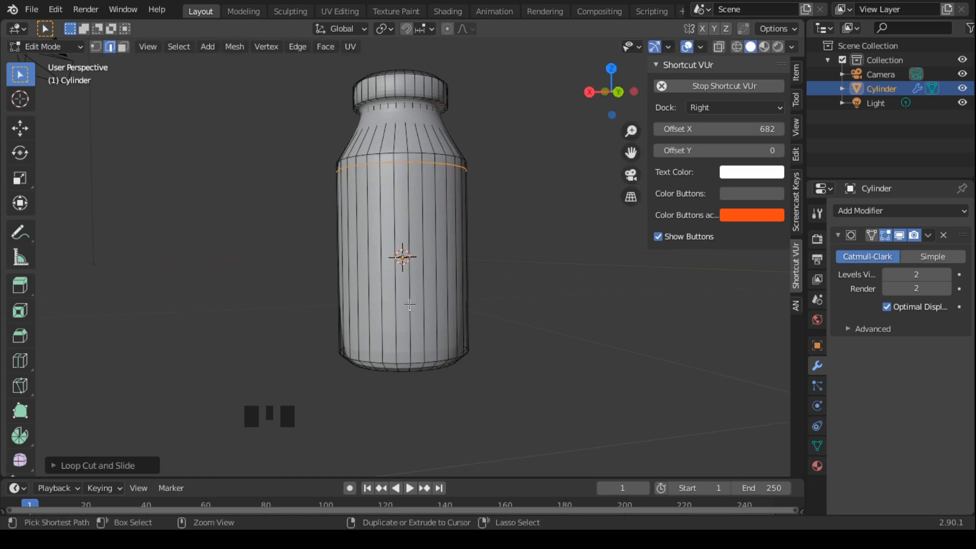
key(ctrl+r)
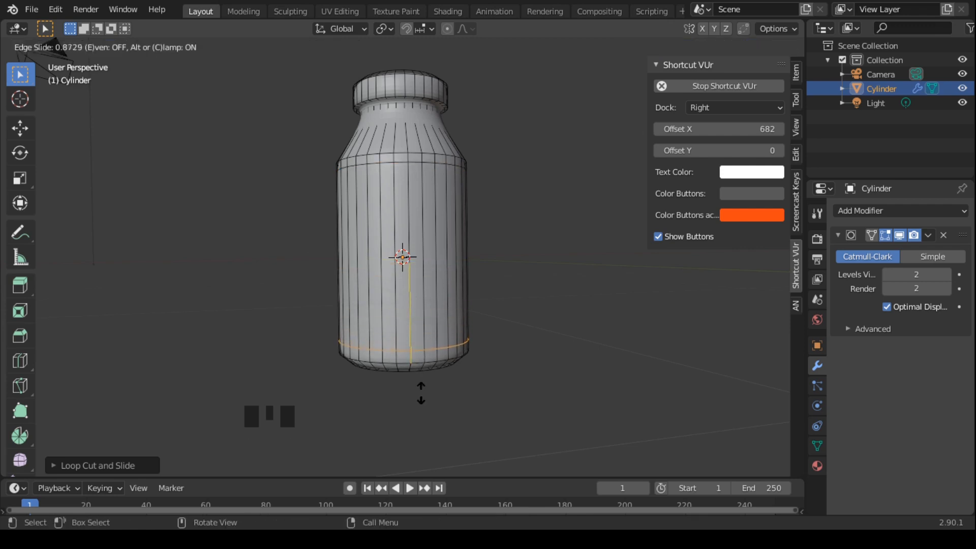
mouse_move(421, 398)
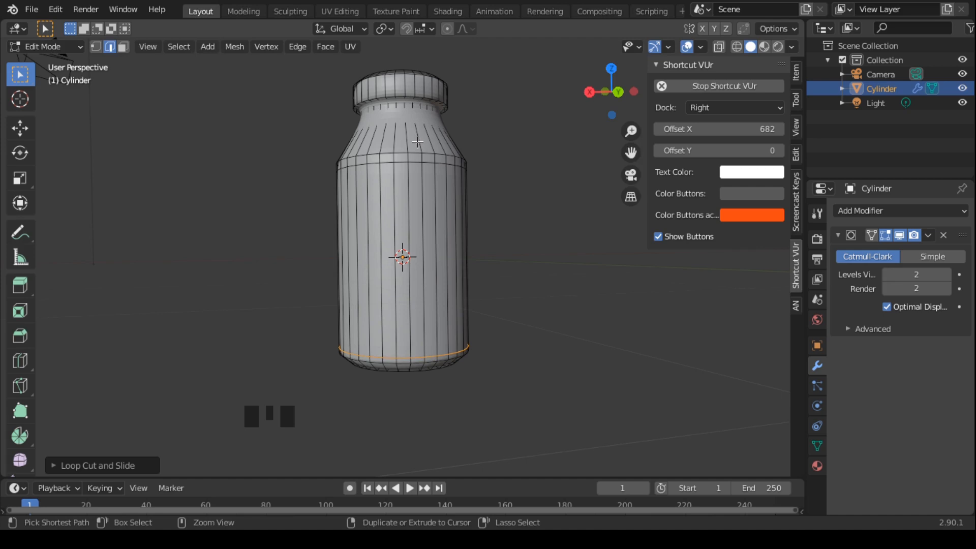
key(ctrl+r)
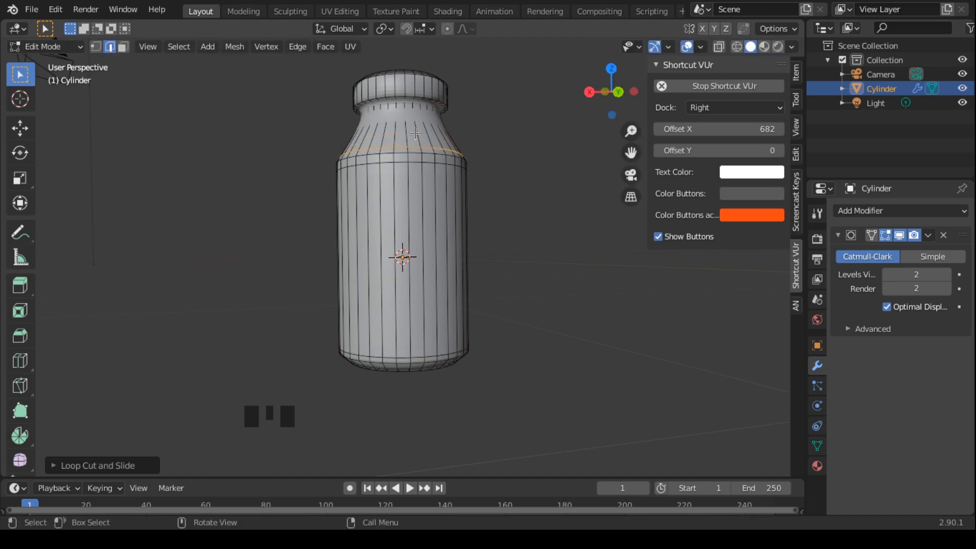
key(ctrl+r)
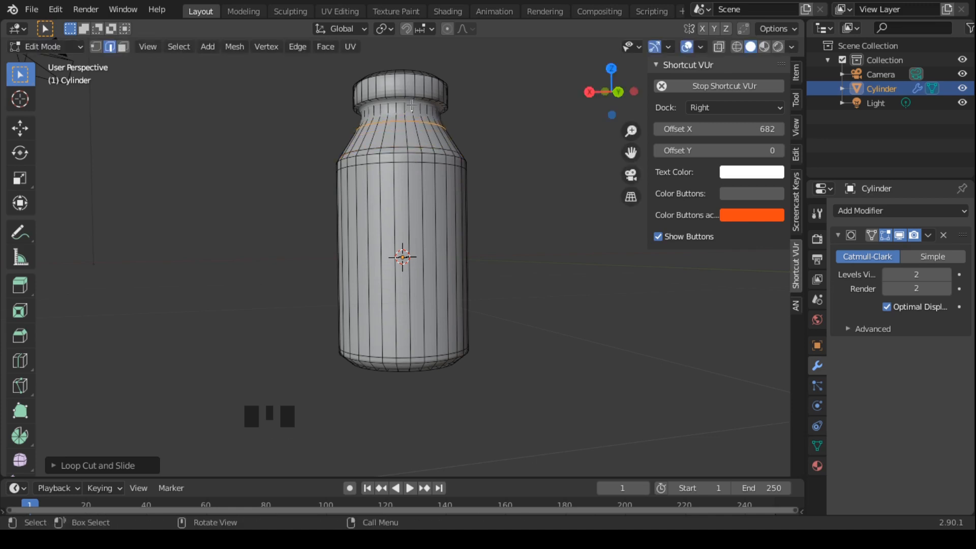
Add loop cuts below the lid and along its top rim, then exit Edit Mode
key(ctrl+r)
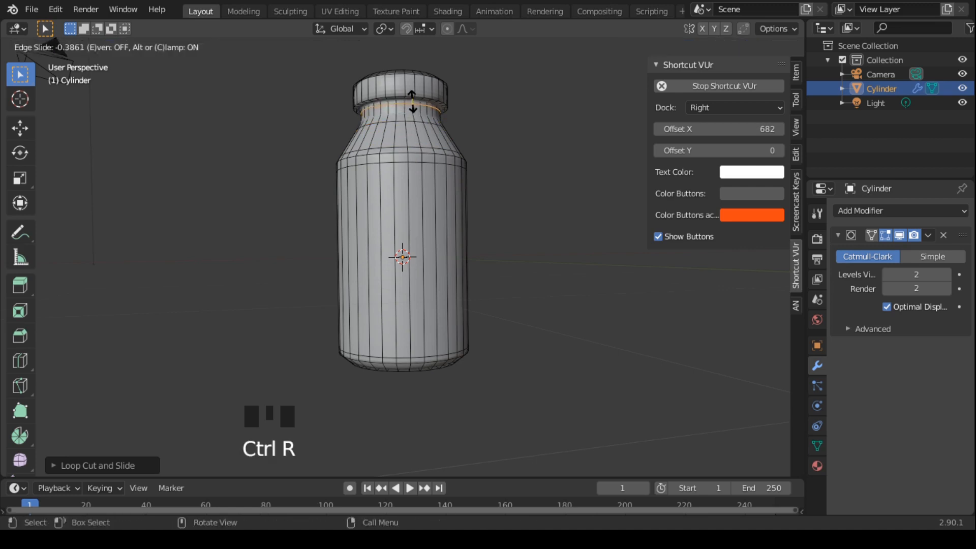
middle_click(402, 257)
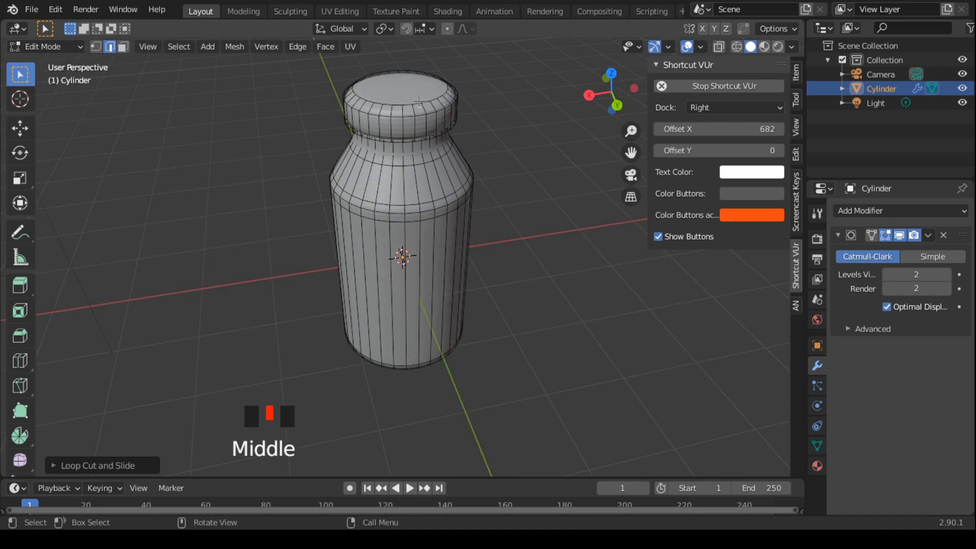
key(ctrl+r)
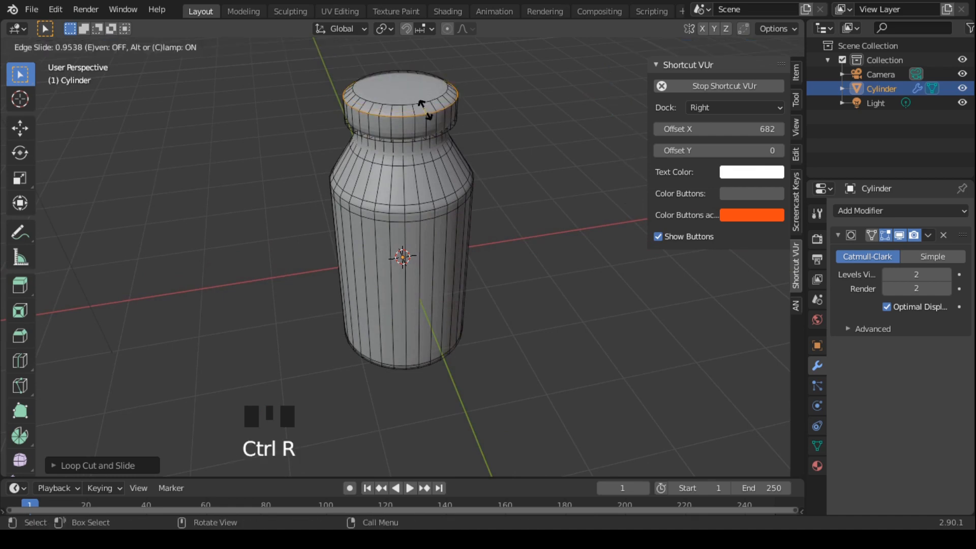
mouse_move(426, 115)
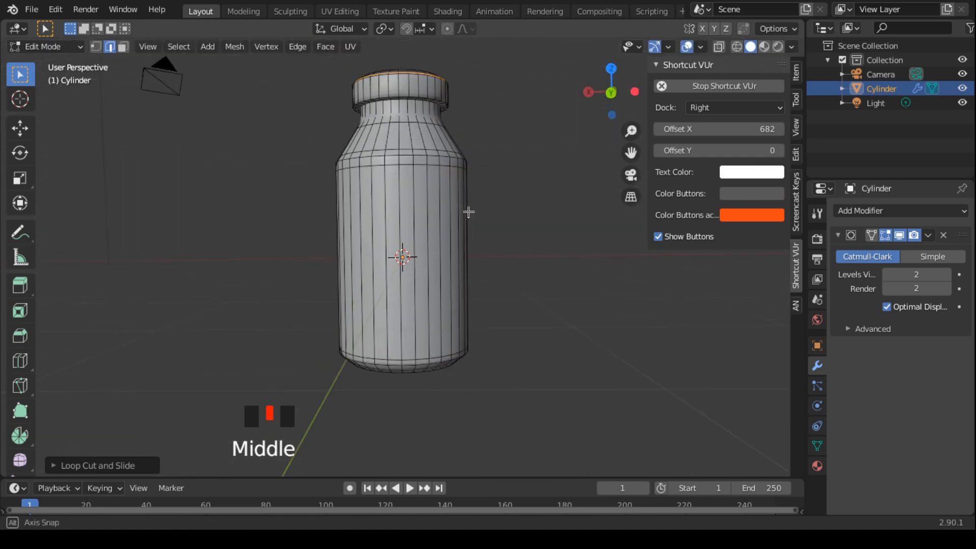
key(Tab)
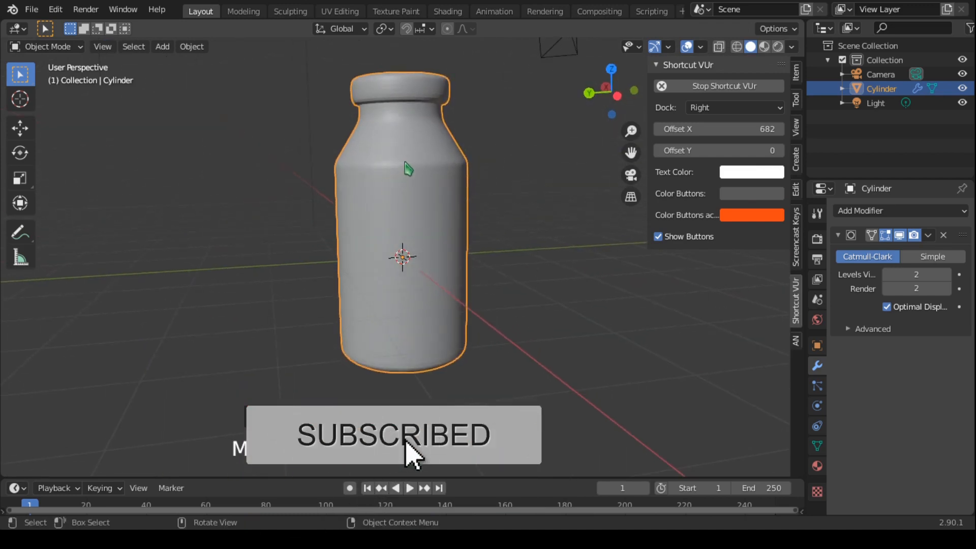
right_click(405, 171)
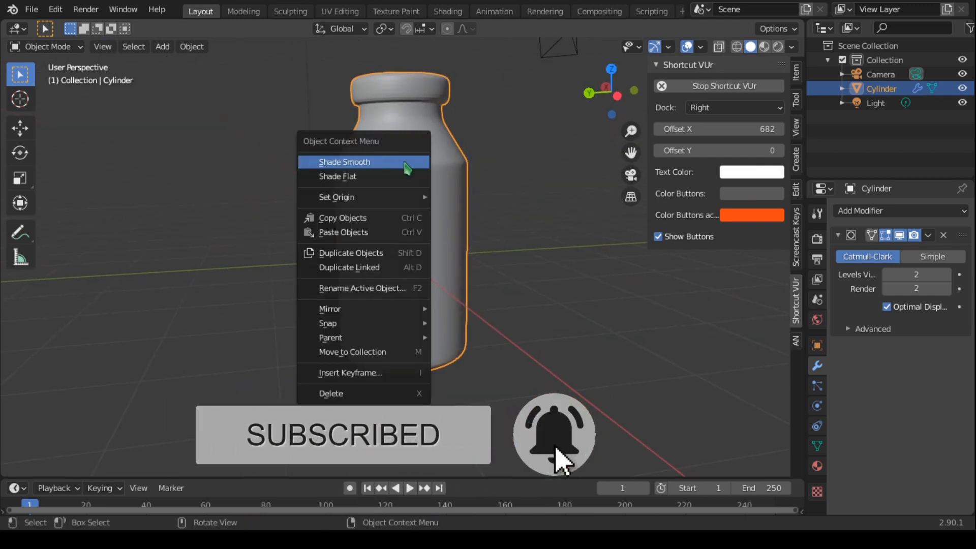